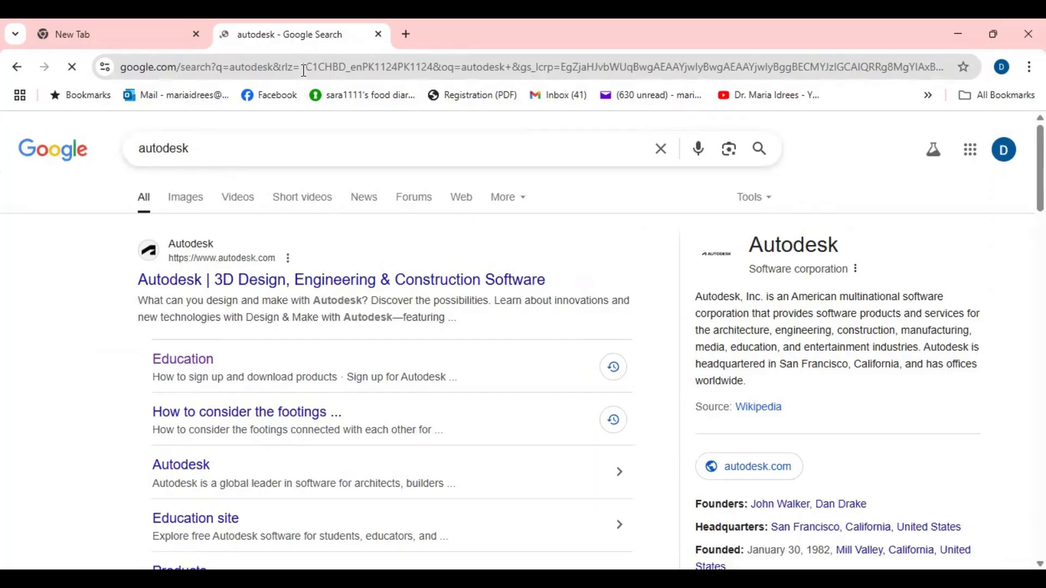
Step: Open the official Autodesk home page from the Google results for 'autodesk'
{"action": "left_click", "coordinate": [341, 279]}
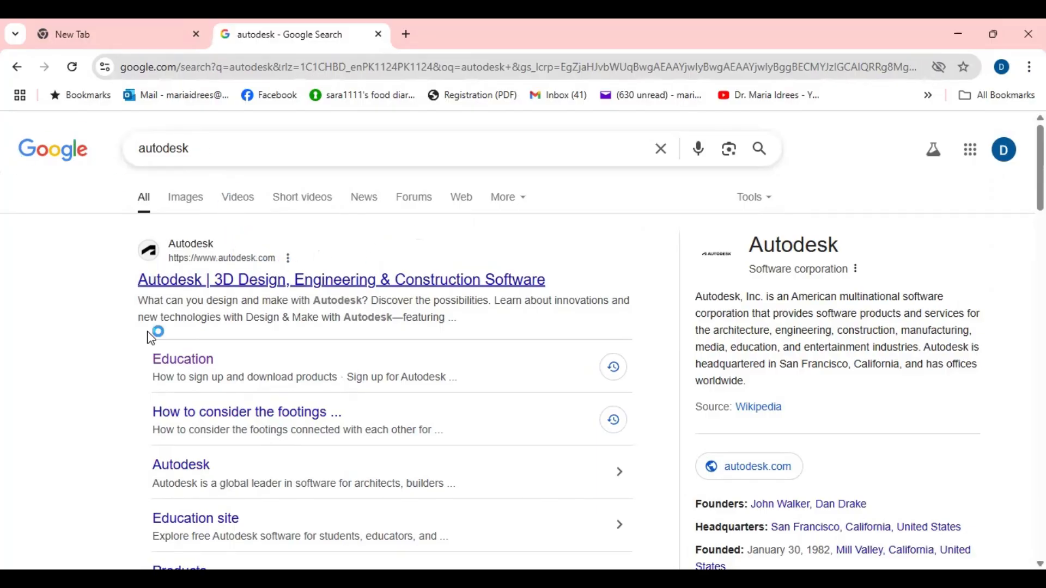
{"action": "mouse_move", "coordinate": [576, 279]}
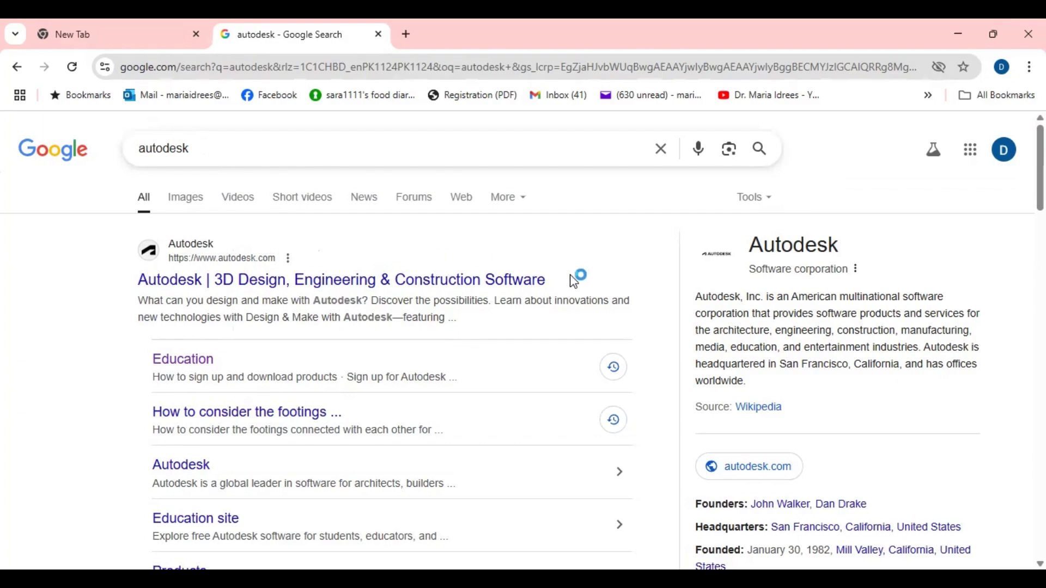
{"action": "left_click", "coordinate": [341, 280]}
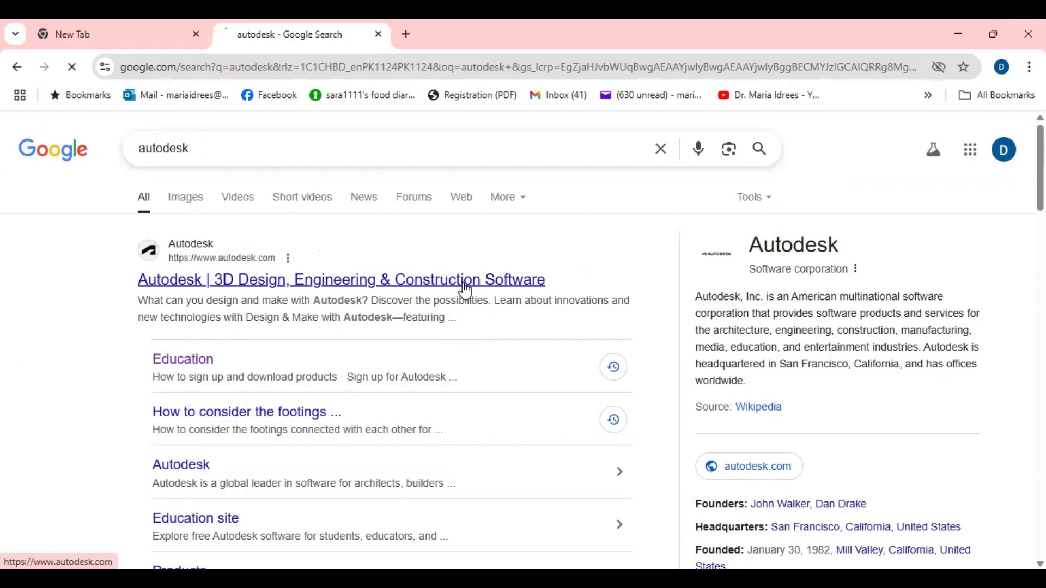
{"action": "left_click", "coordinate": [341, 280]}
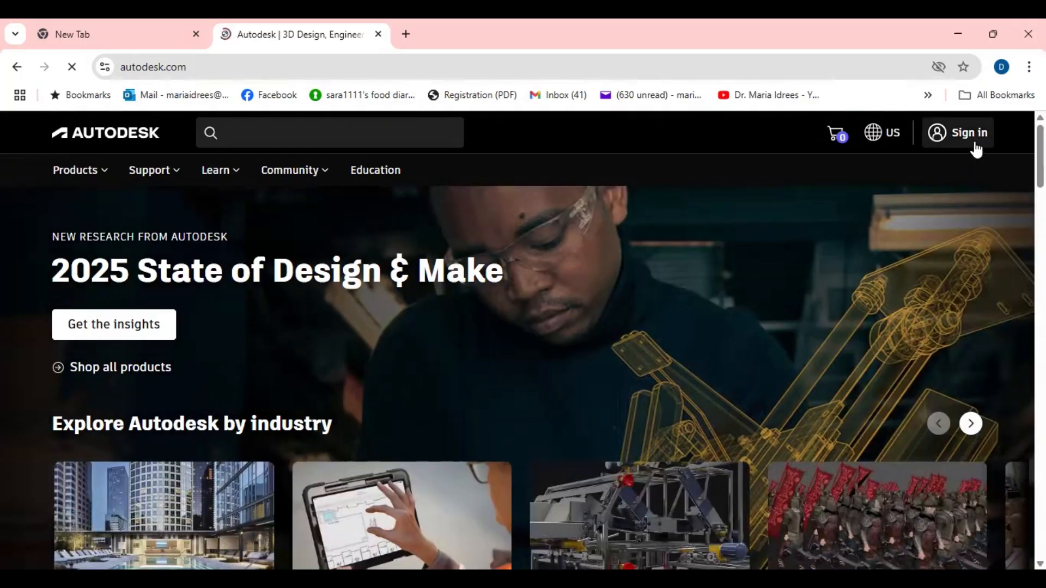
Step: Go to Sign in, then follow the Create account link to start a new Autodesk account
{"action": "left_click", "coordinate": [968, 132]}
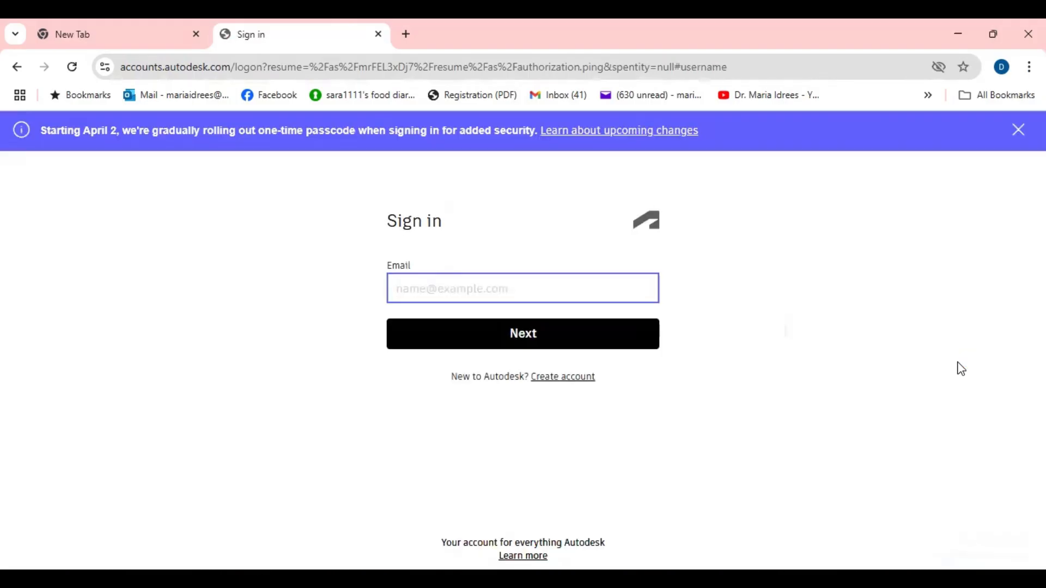
{"action": "left_click", "coordinate": [521, 288]}
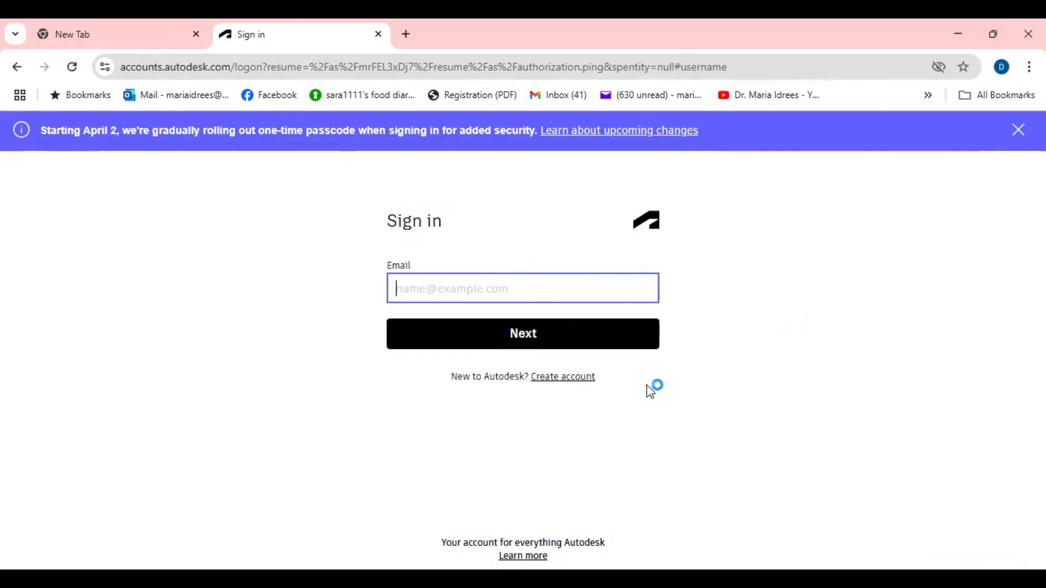
{"action": "mouse_move", "coordinate": [562, 376]}
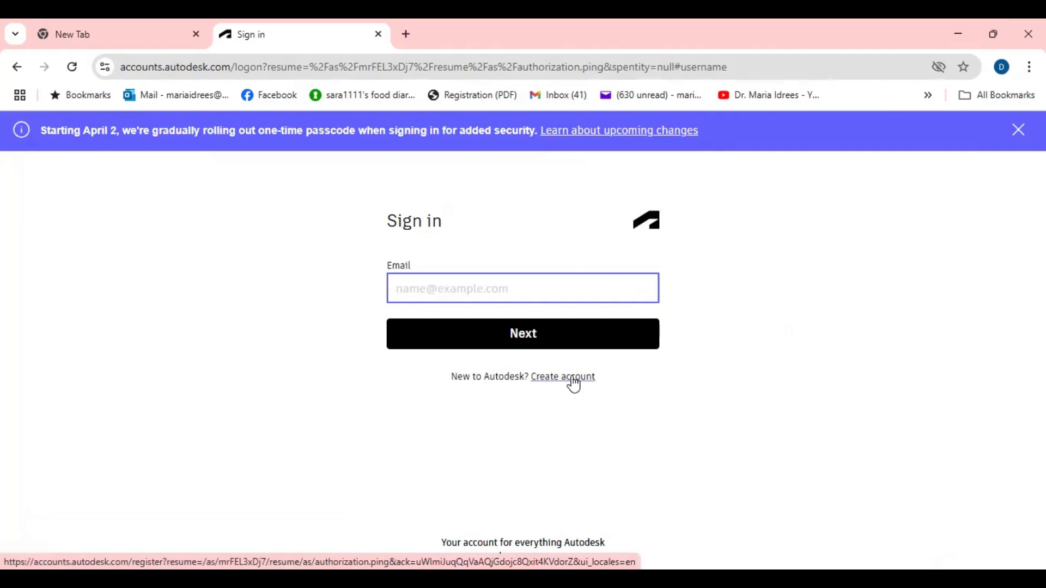
{"action": "left_click", "coordinate": [562, 376]}
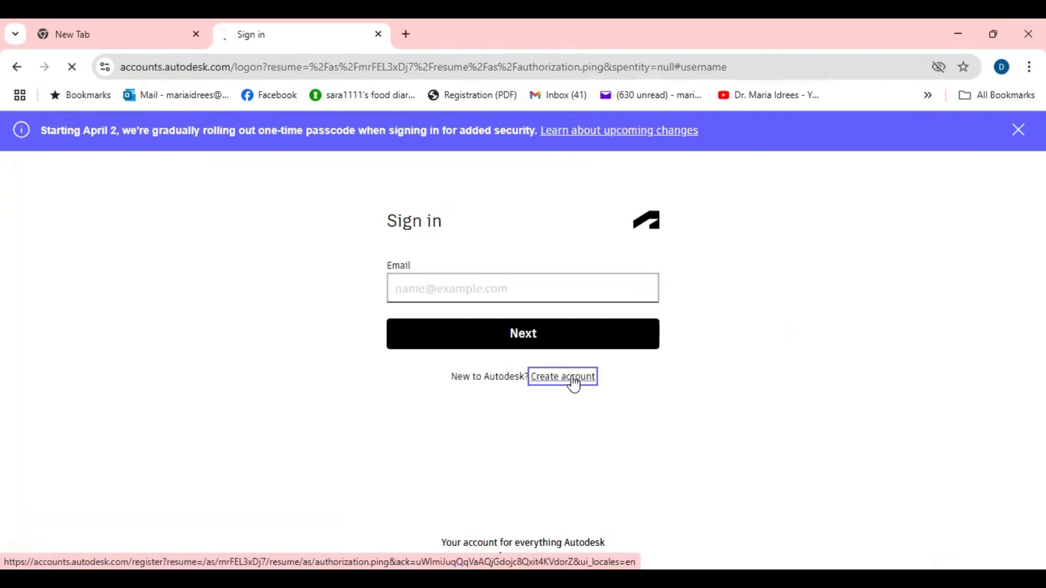
Step: Submit the Create account form empty so every field shows its required-entry warning
{"action": "left_click", "coordinate": [563, 376]}
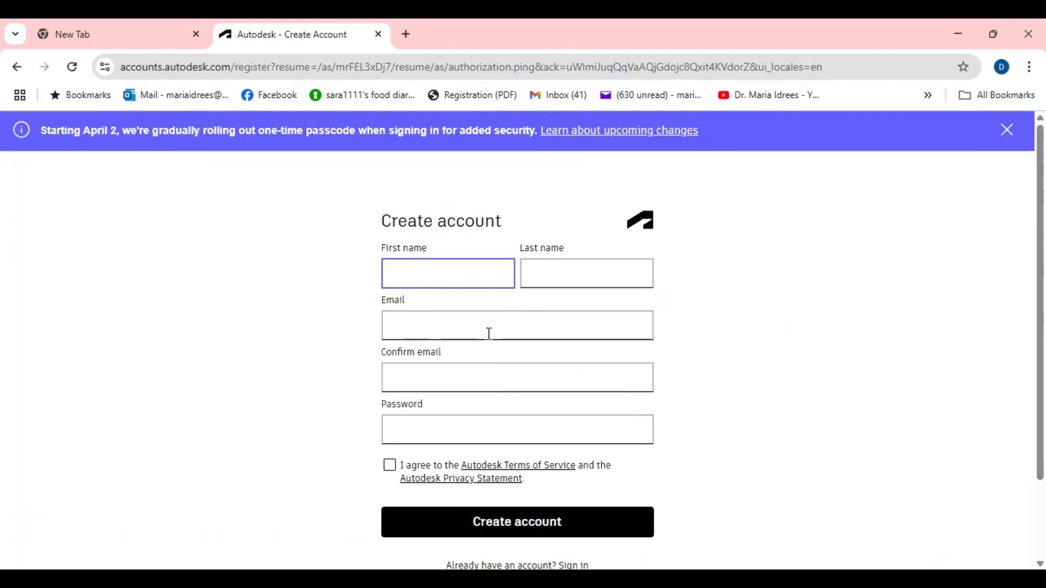
{"action": "left_click", "coordinate": [448, 272]}
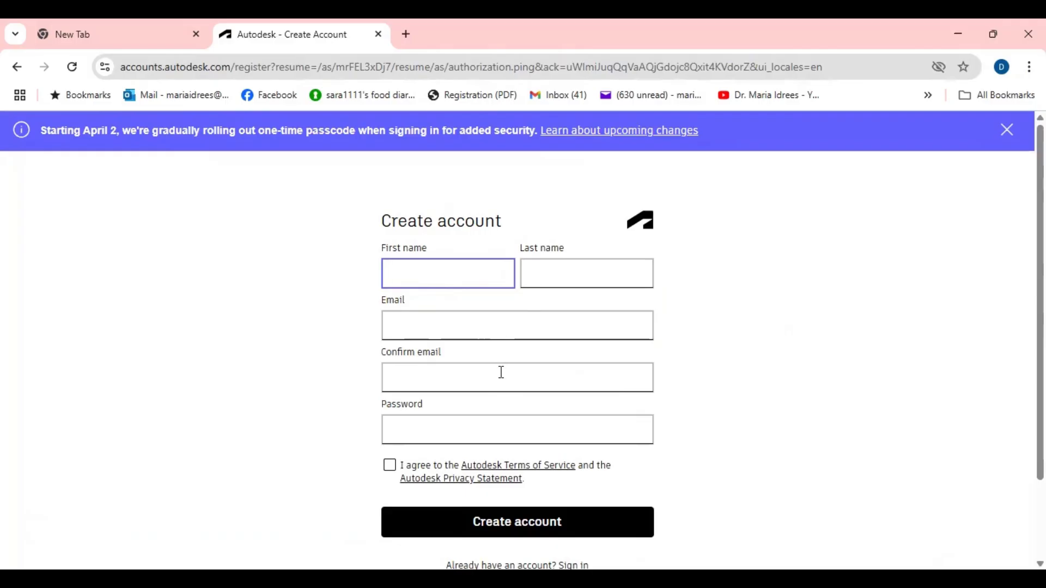
{"action": "mouse_move", "coordinate": [503, 376]}
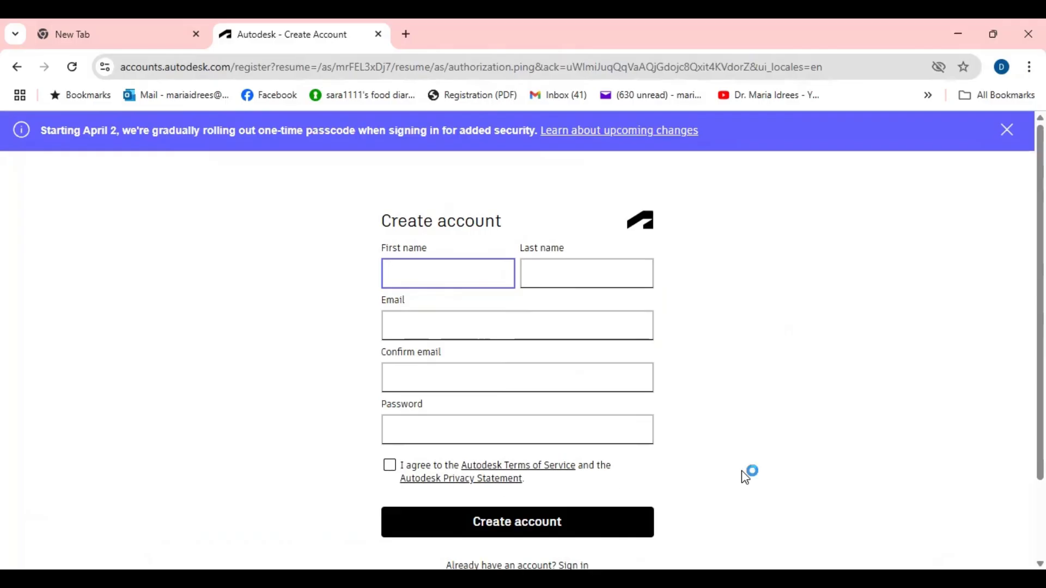
{"action": "left_click", "coordinate": [448, 273]}
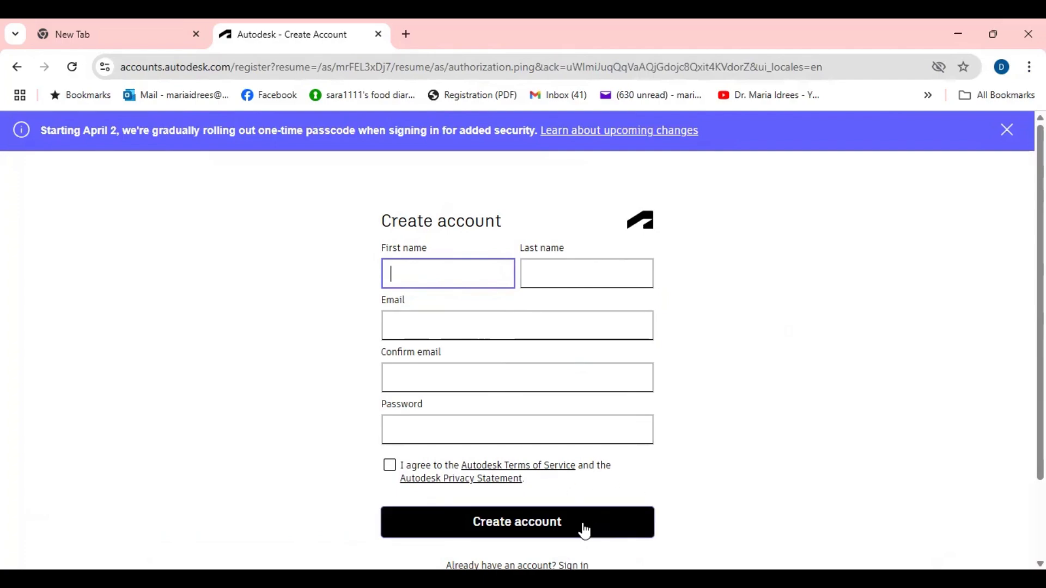
{"action": "left_click", "coordinate": [516, 522]}
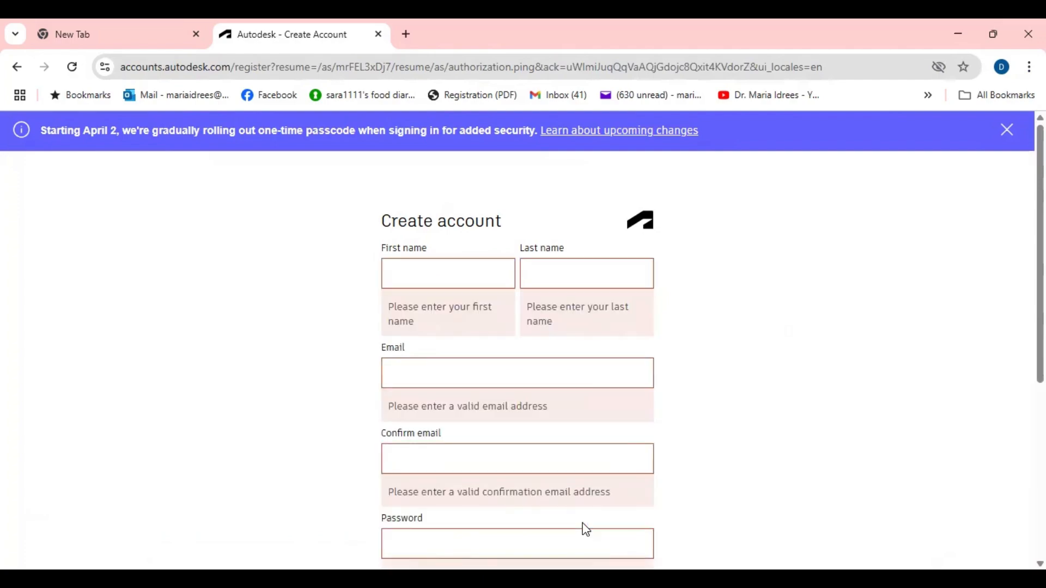
{"action": "scroll", "scroll_direction": "down", "scroll_amount": 3}
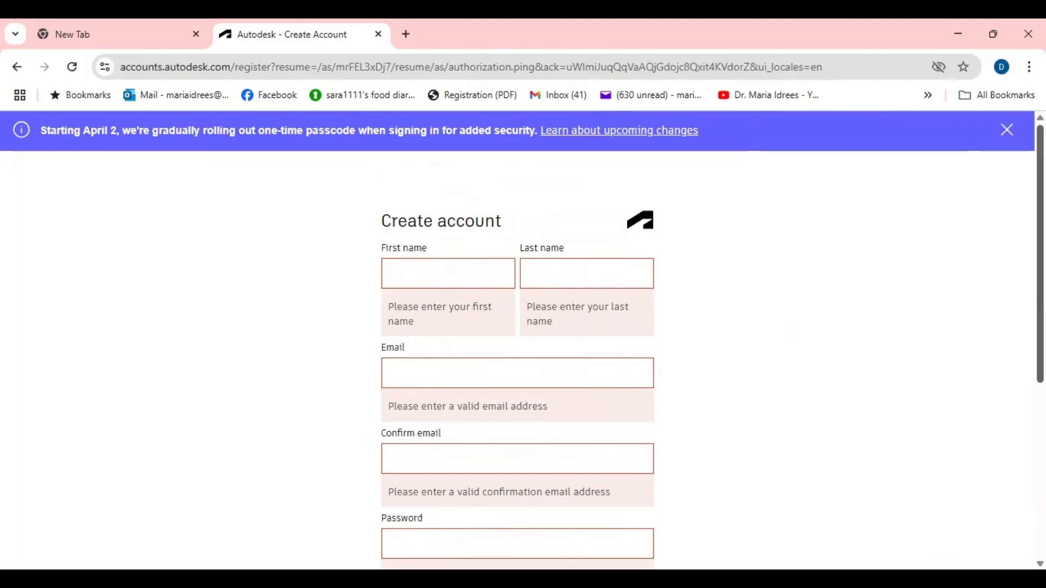
{"action": "mouse_move", "coordinate": [896, 215]}
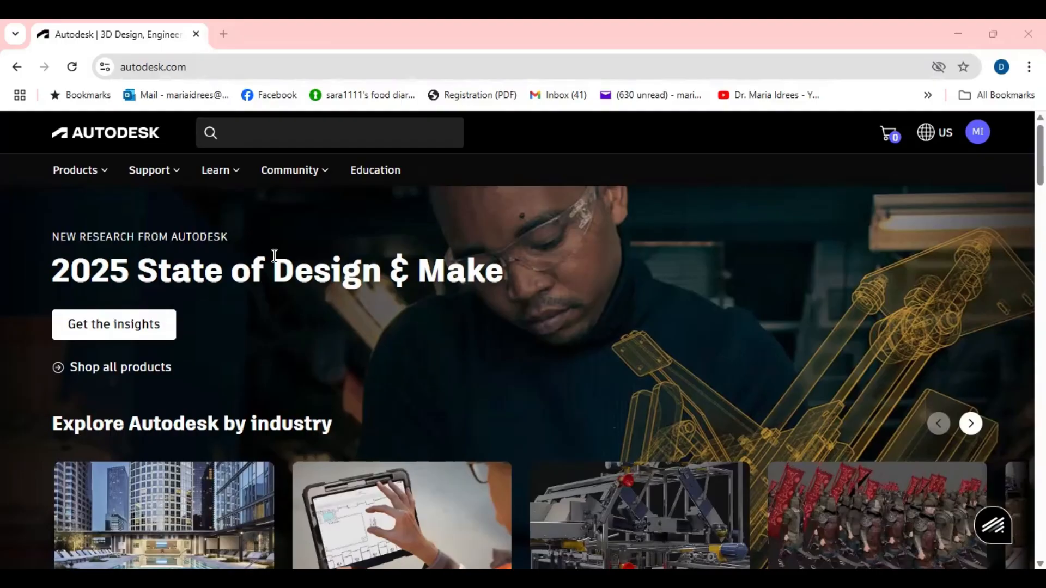
{"action": "mouse_move", "coordinate": [78, 170]}
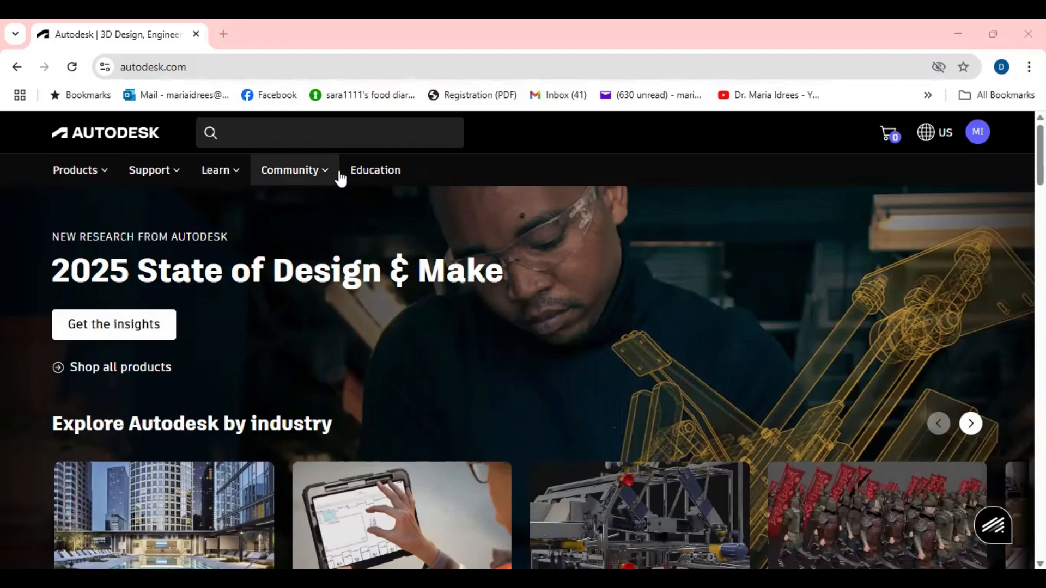
{"action": "left_click", "coordinate": [375, 170]}
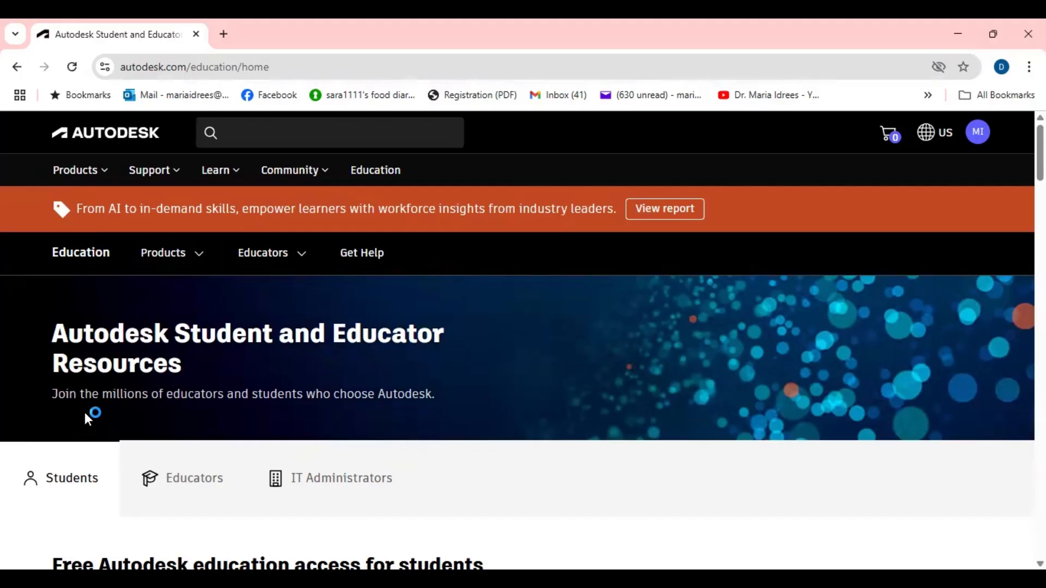
{"action": "mouse_move", "coordinate": [287, 412]}
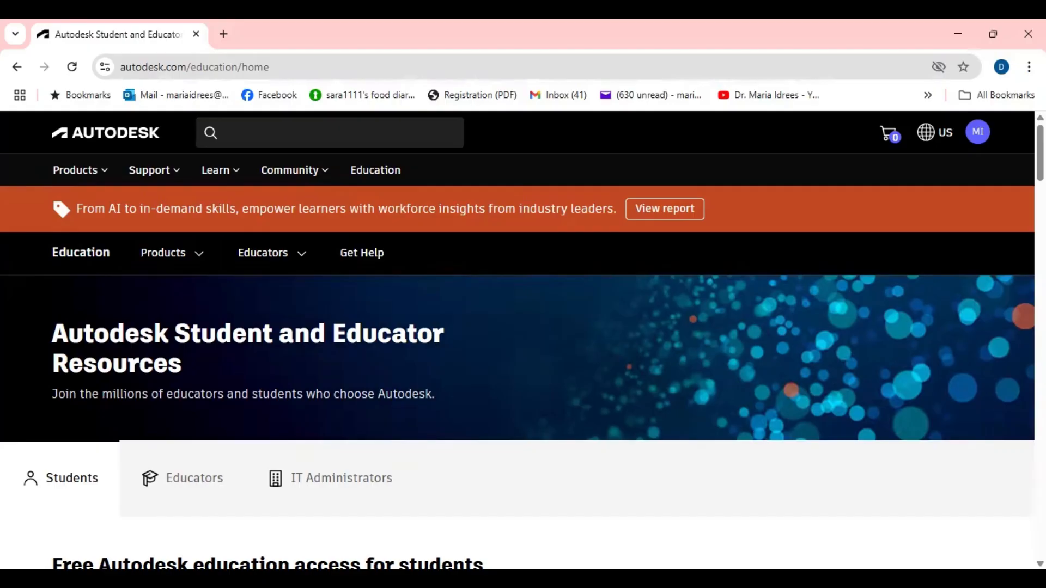
{"action": "scroll", "scroll_direction": "down", "scroll_amount": 3}
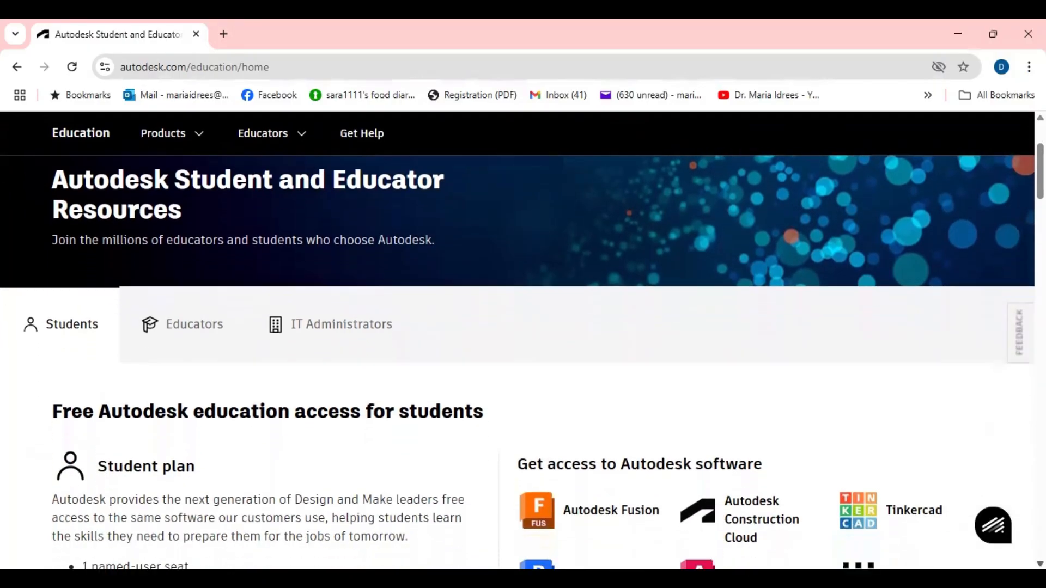
{"action": "scroll", "scroll_direction": "down", "scroll_amount": 3}
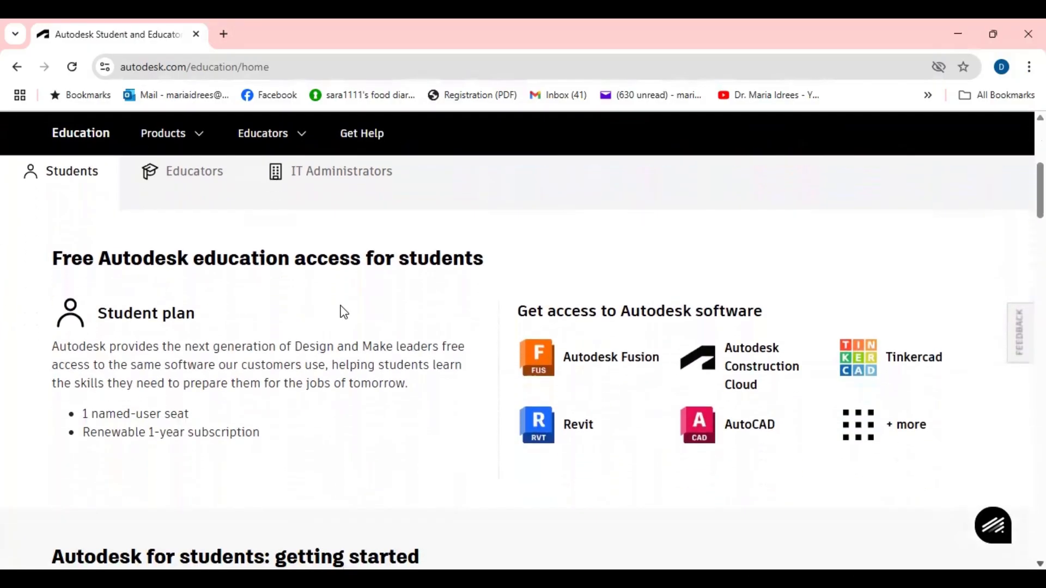
{"action": "mouse_move", "coordinate": [161, 326]}
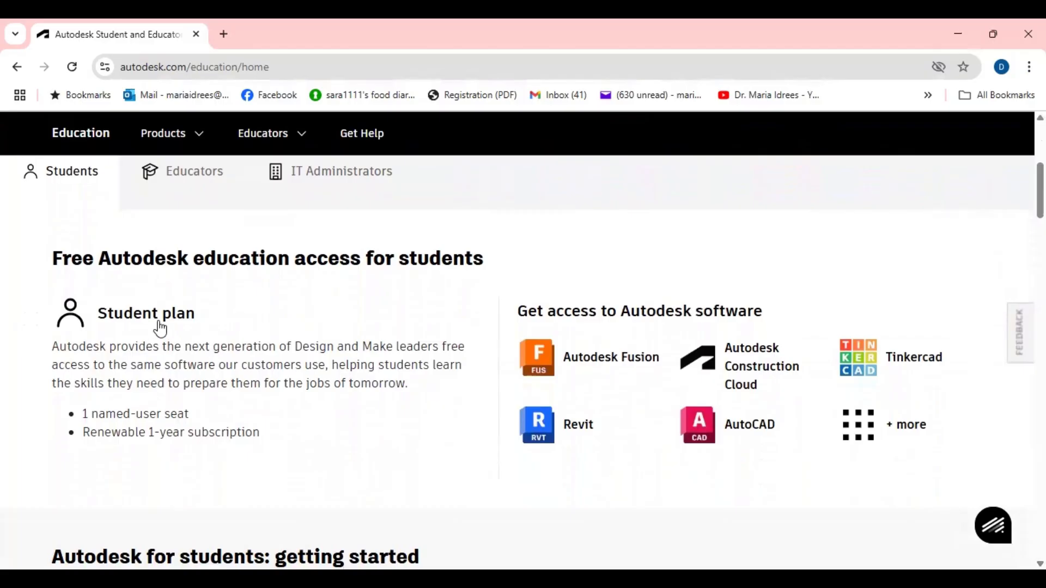
{"action": "mouse_move", "coordinate": [174, 353]}
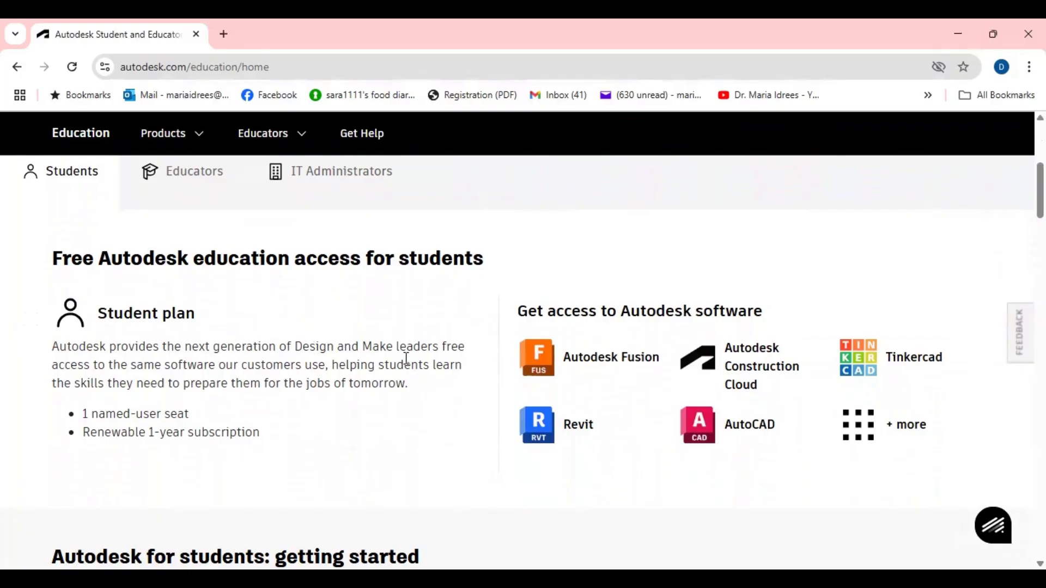
{"action": "mouse_move", "coordinate": [418, 367]}
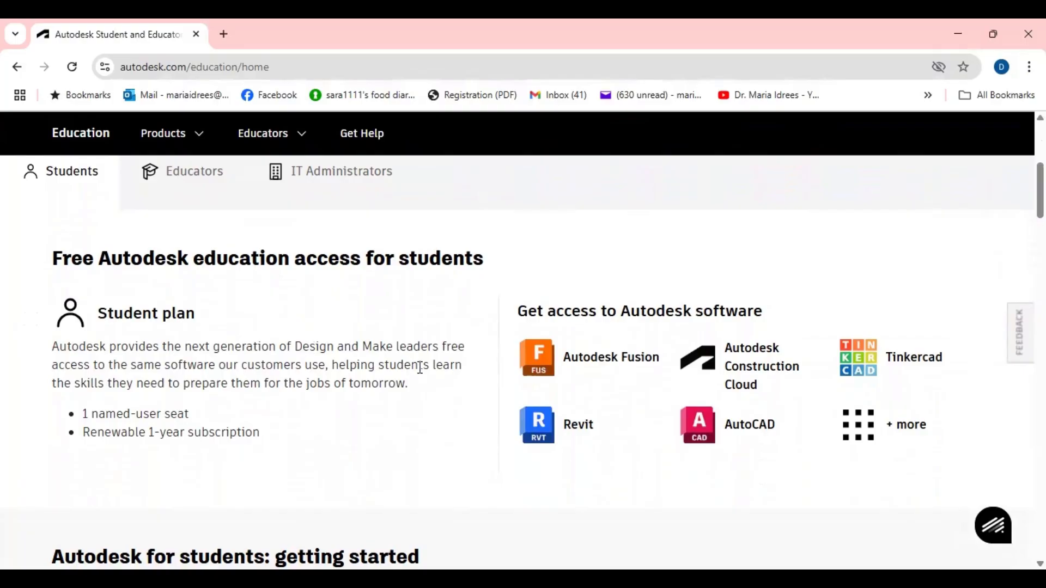
{"action": "mouse_move", "coordinate": [212, 375]}
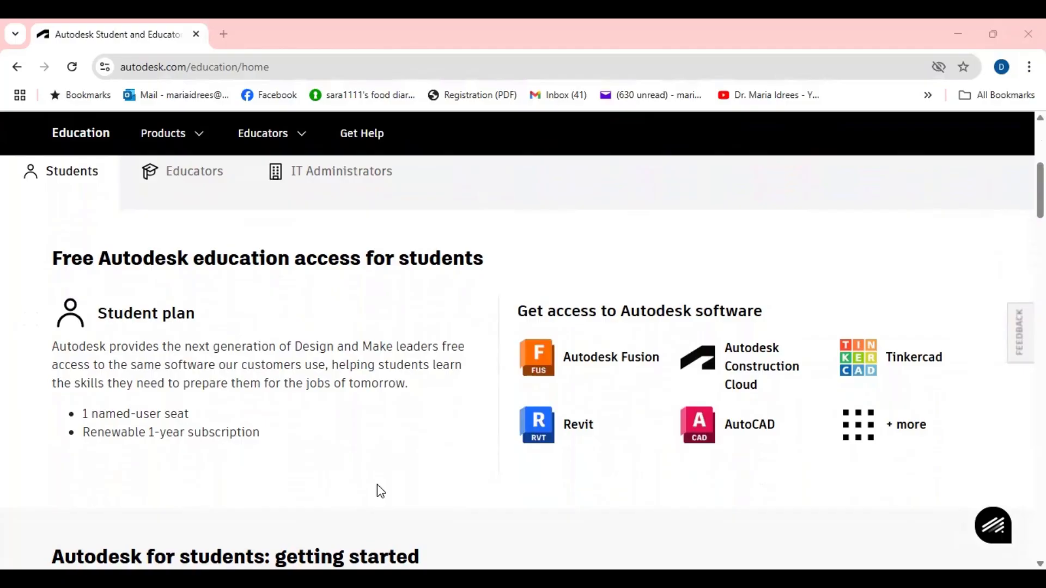
{"action": "scroll", "scroll_direction": "down", "scroll_amount": 3}
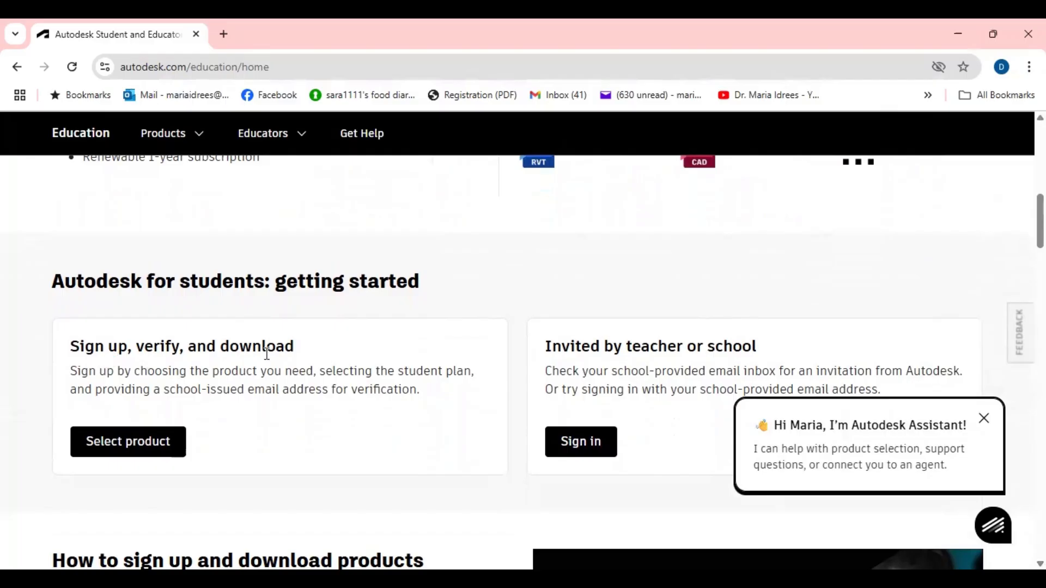
{"action": "mouse_move", "coordinate": [280, 388]}
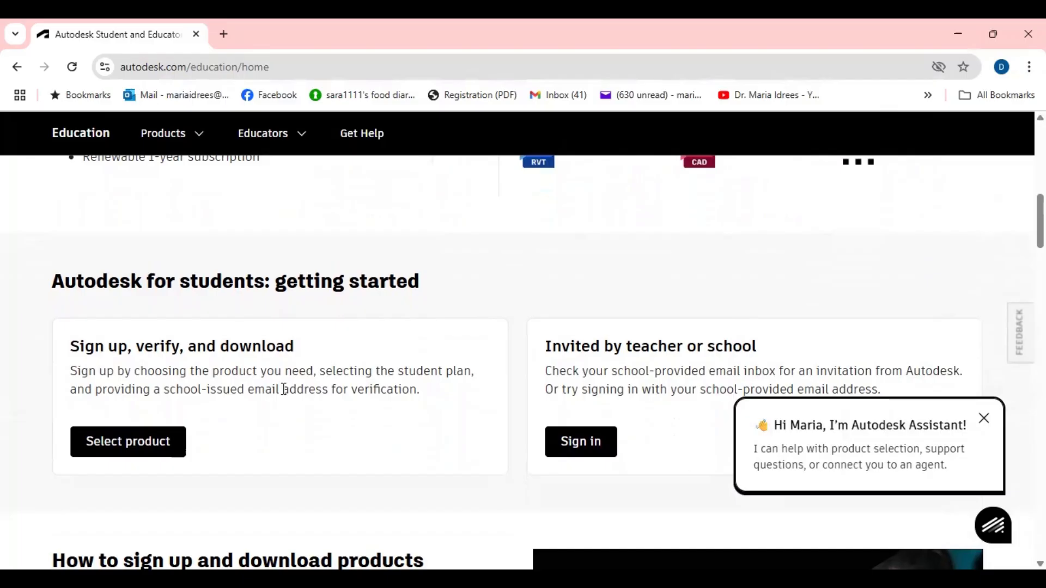
{"action": "scroll", "scroll_direction": "down", "scroll_amount": 3}
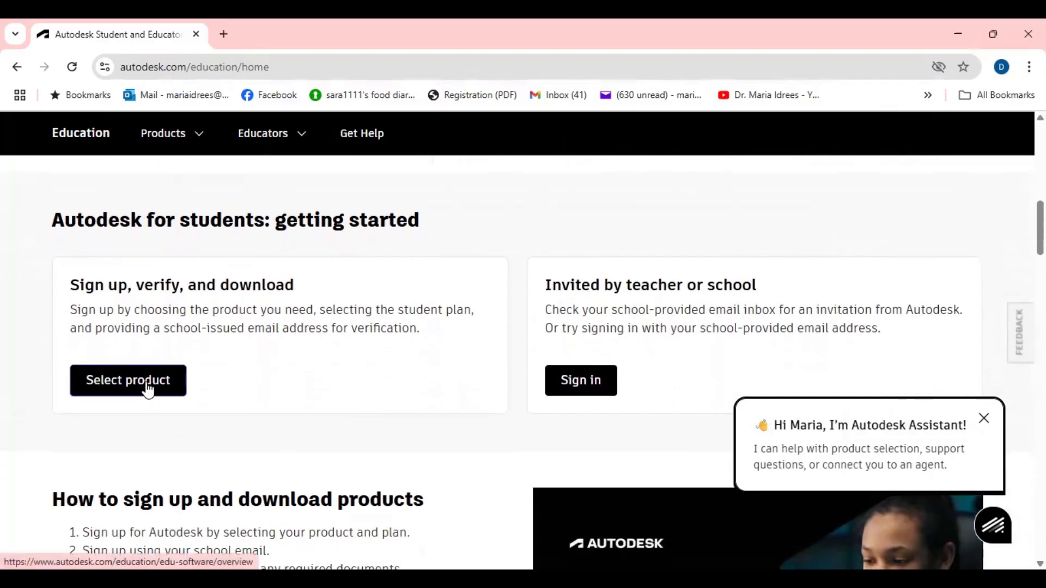
Step: Browse the student software catalogue and view Revit's Student and Educator subscription plans
{"action": "left_click", "coordinate": [127, 379]}
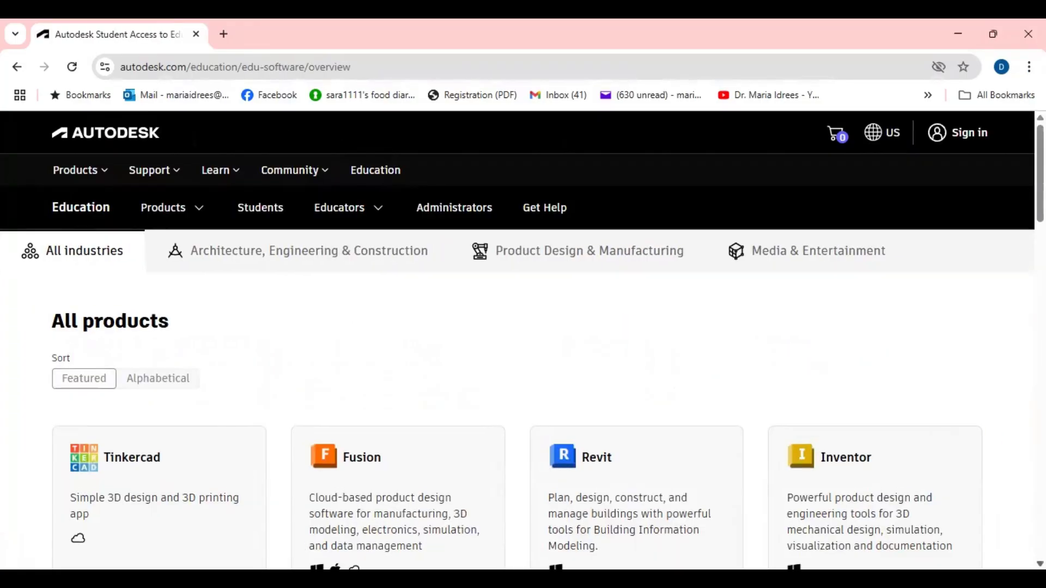
{"action": "scroll", "scroll_direction": "down", "scroll_amount": 3}
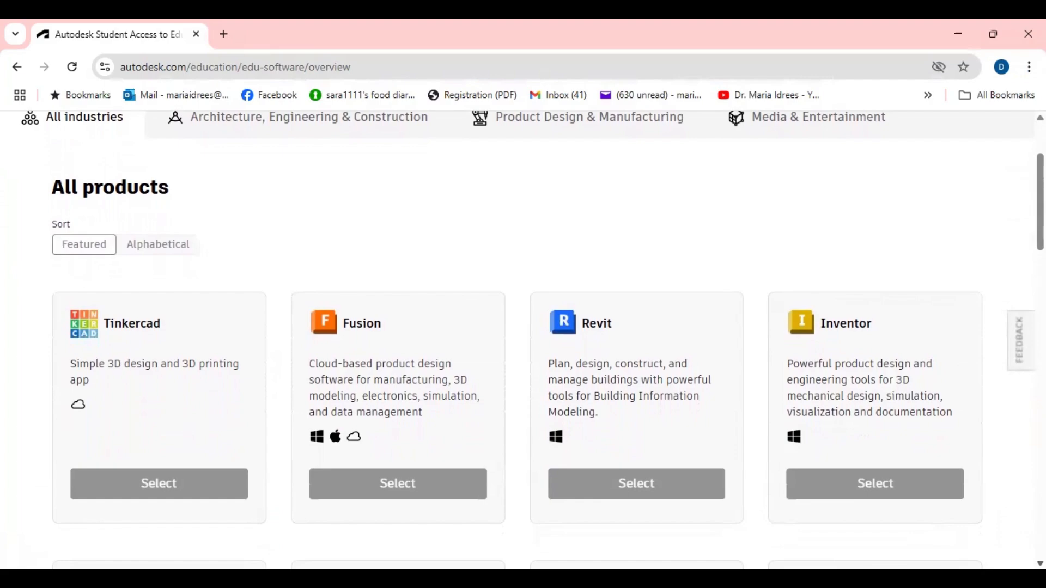
{"action": "scroll", "scroll_direction": "down", "scroll_amount": 3}
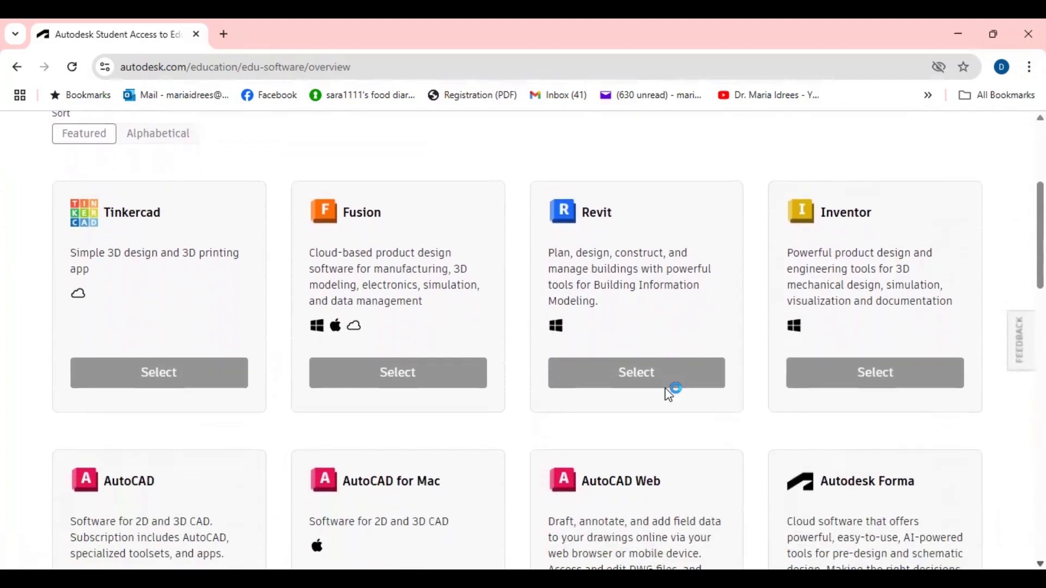
{"action": "left_click", "coordinate": [635, 373]}
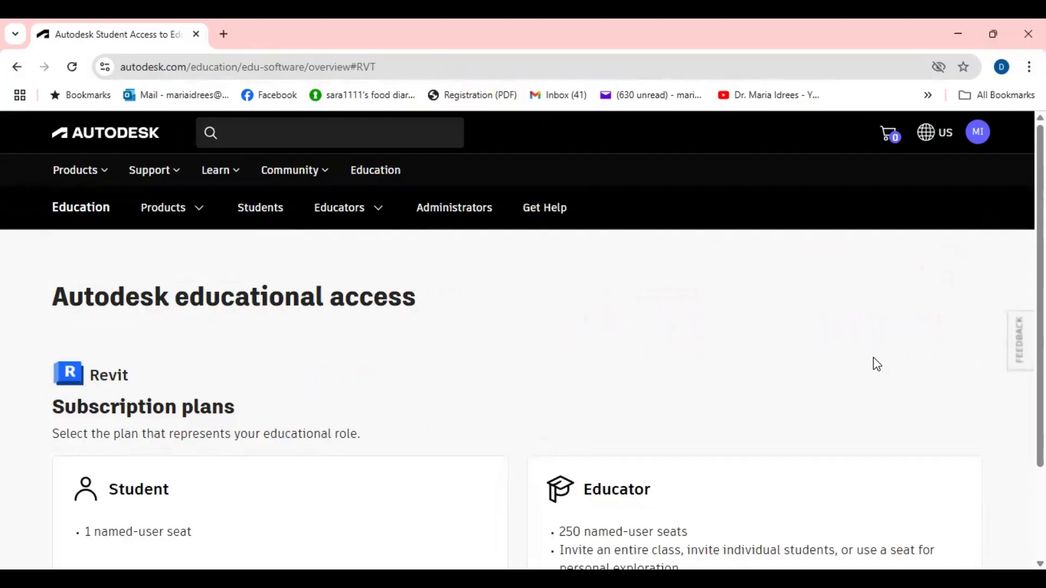
{"action": "scroll", "scroll_direction": "down", "scroll_amount": 3}
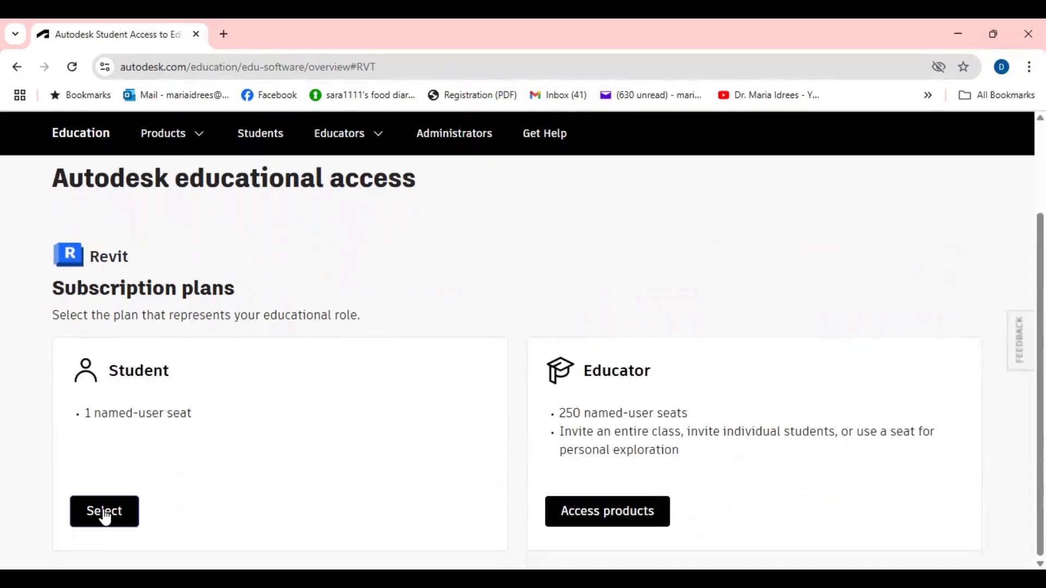
{"action": "mouse_move", "coordinate": [101, 260]}
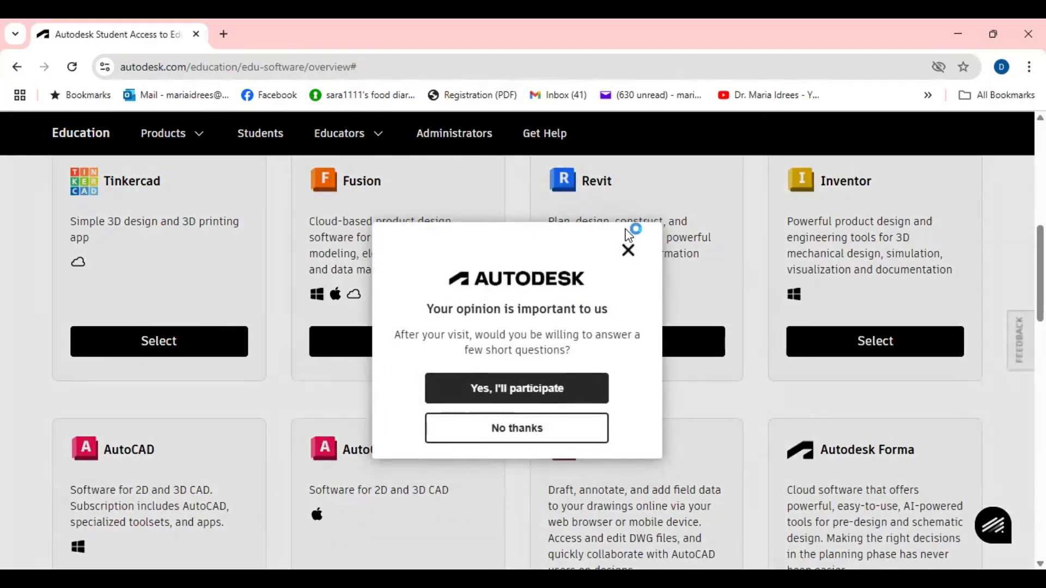
Step: Dismiss the survey invitation and expand the catalogue with Show All
{"action": "left_click", "coordinate": [627, 250]}
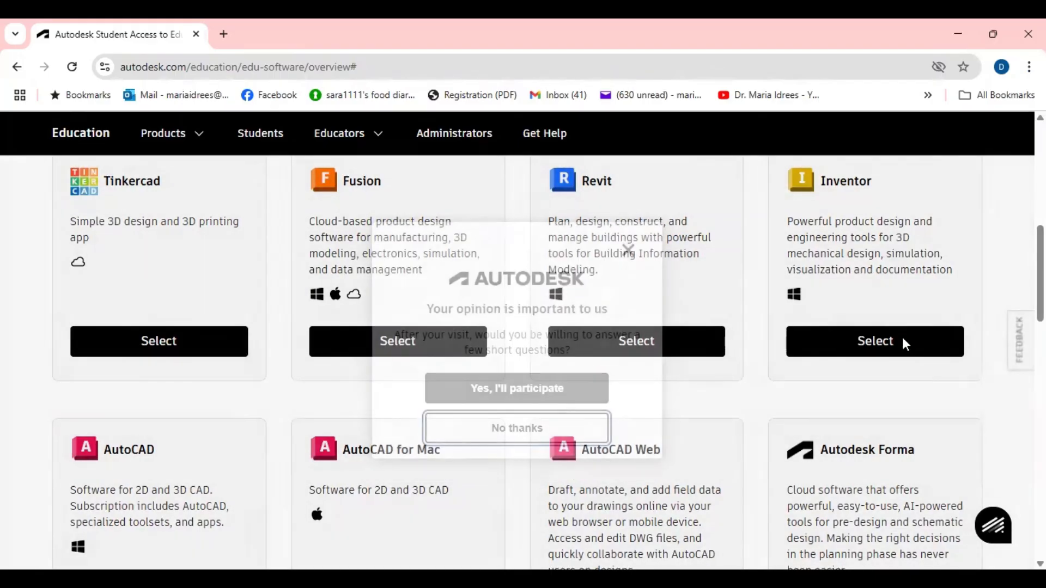
{"action": "left_click", "coordinate": [517, 427]}
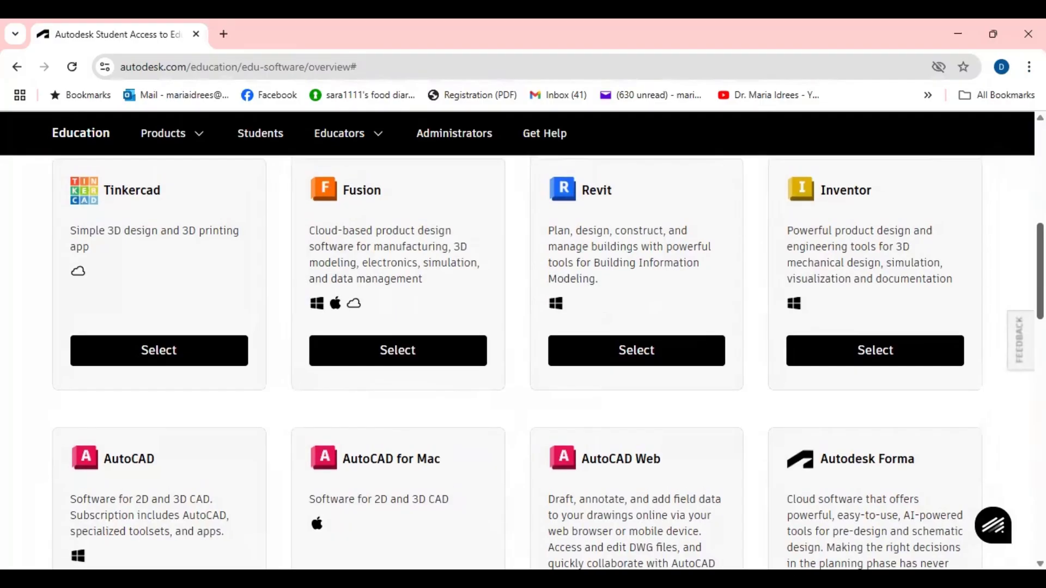
{"action": "scroll", "scroll_direction": "down", "scroll_amount": 3}
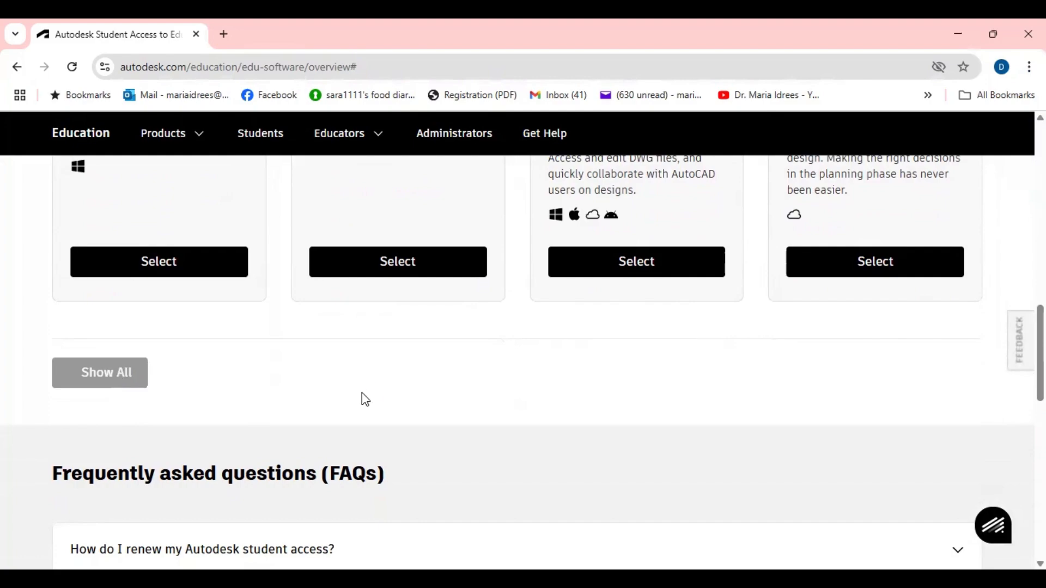
{"action": "left_click", "coordinate": [99, 373]}
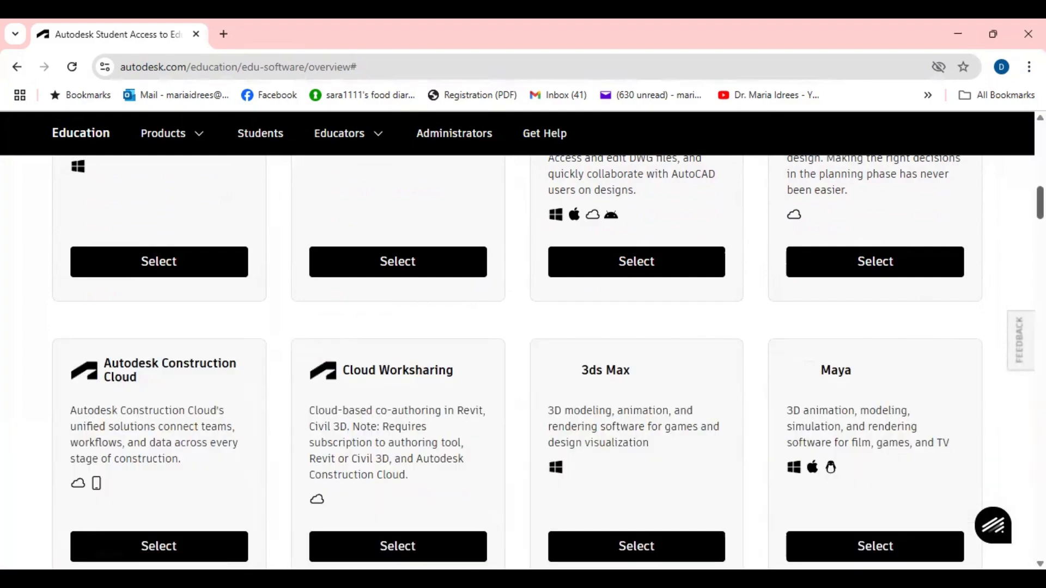
Step: Scroll the full product list down to the Robot Structural Analysis Professional card
{"action": "scroll", "scroll_direction": "down", "scroll_amount": 3}
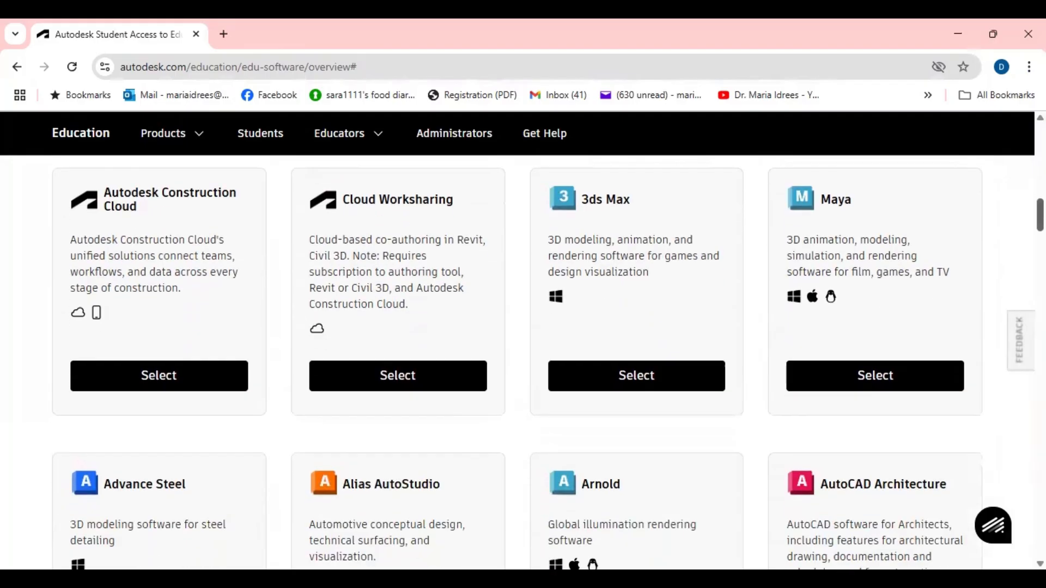
{"action": "scroll", "scroll_direction": "down", "scroll_amount": 3}
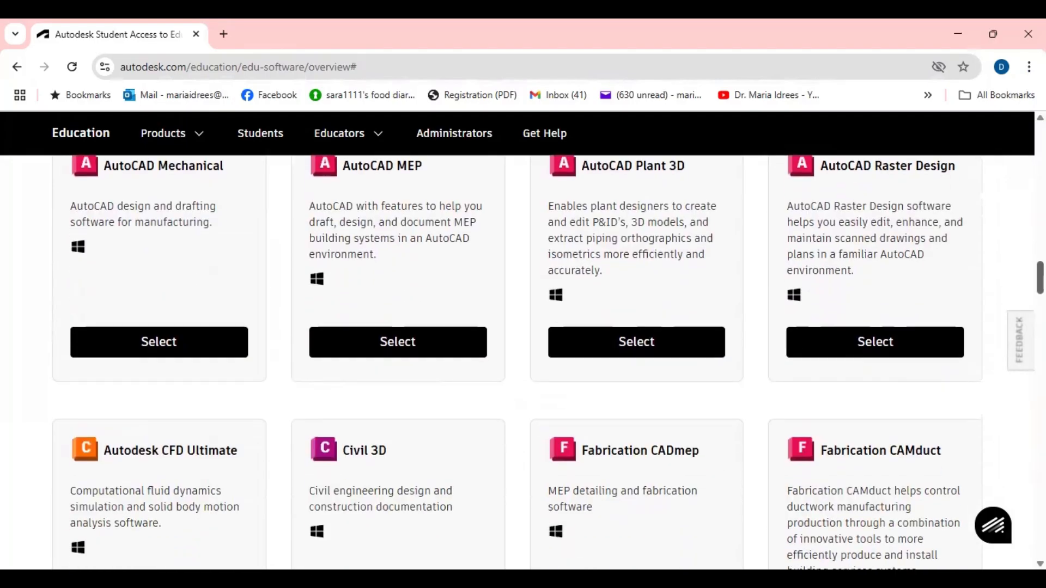
{"action": "scroll", "scroll_direction": "down", "scroll_amount": 3}
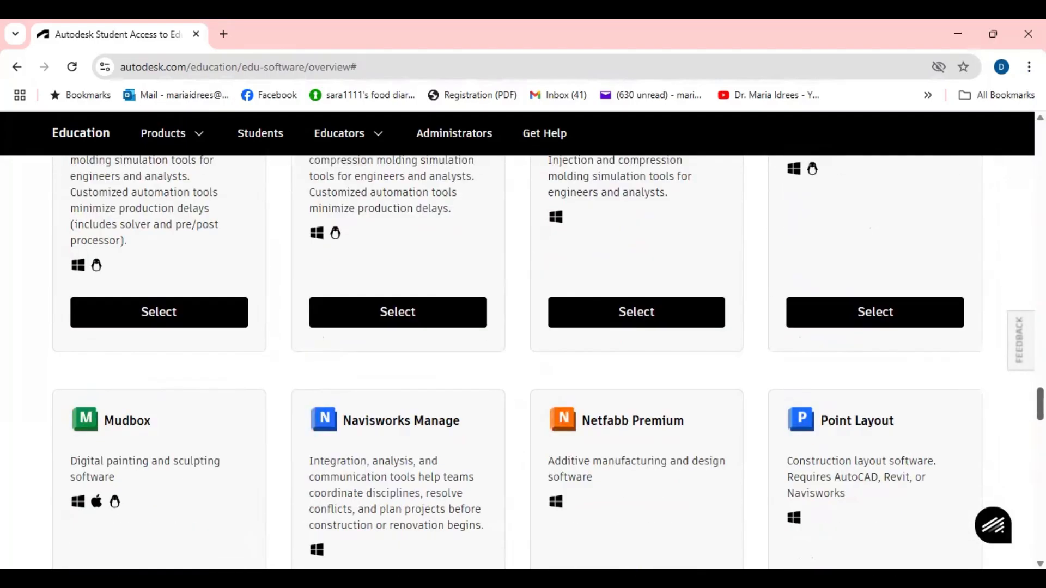
{"action": "scroll", "scroll_direction": "down", "scroll_amount": 3}
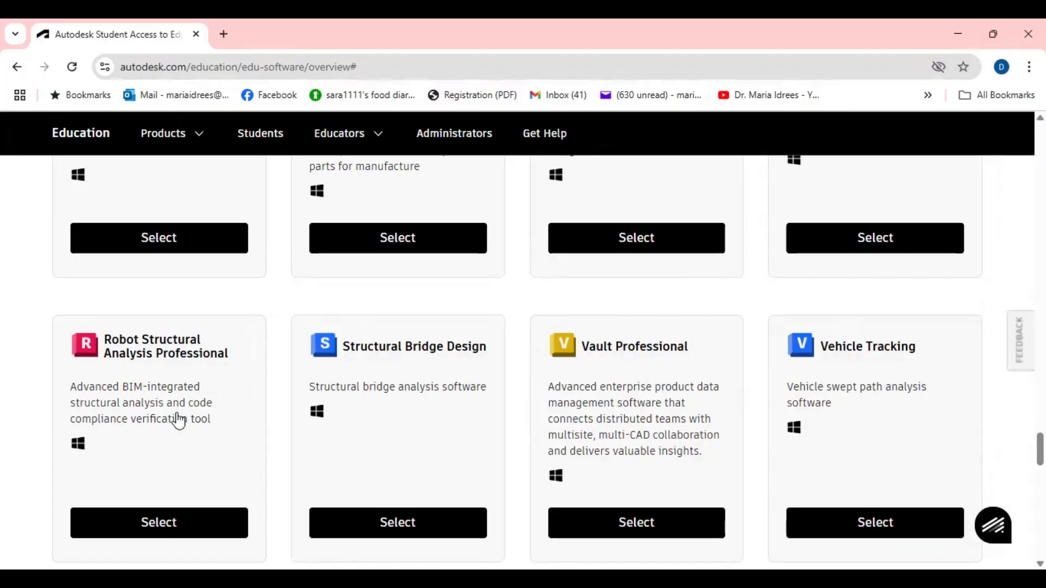
{"action": "mouse_move", "coordinate": [165, 451]}
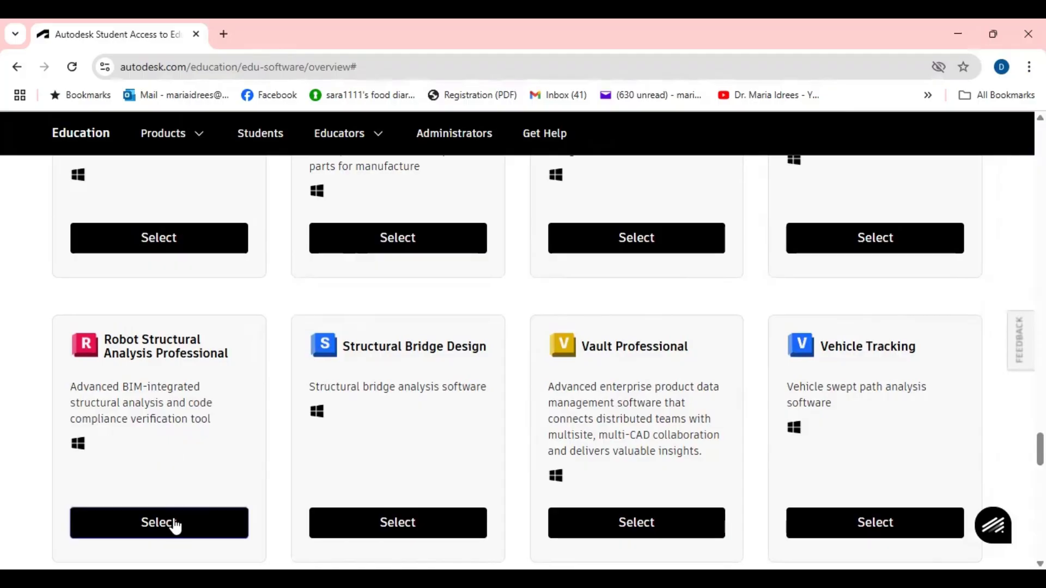
Step: Select Robot Structural Analysis Professional, reaching the one-year student subscription summary with Submit ready
{"action": "left_click", "coordinate": [159, 522]}
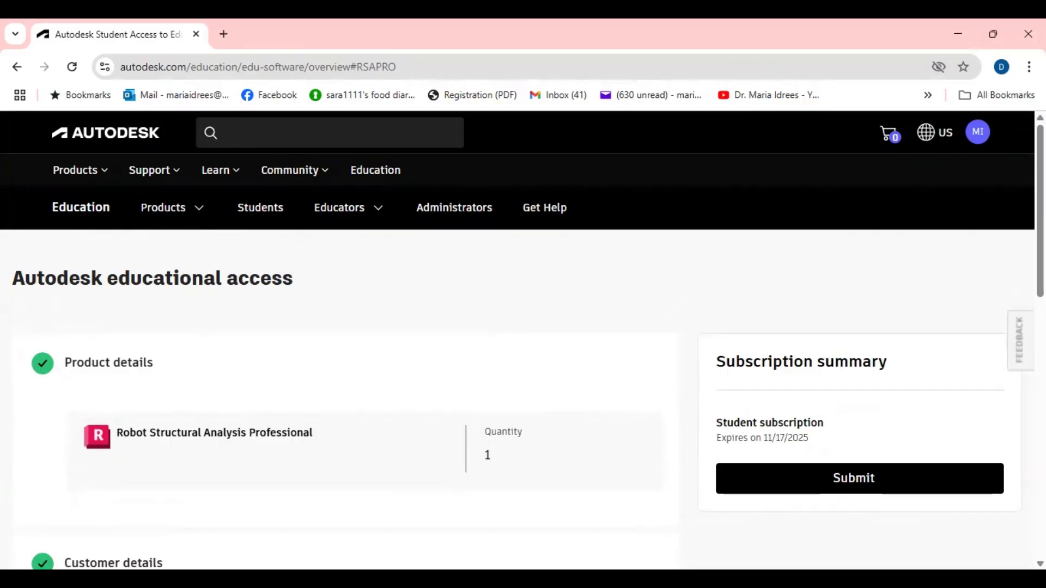
{"action": "scroll", "scroll_direction": "down", "scroll_amount": 3}
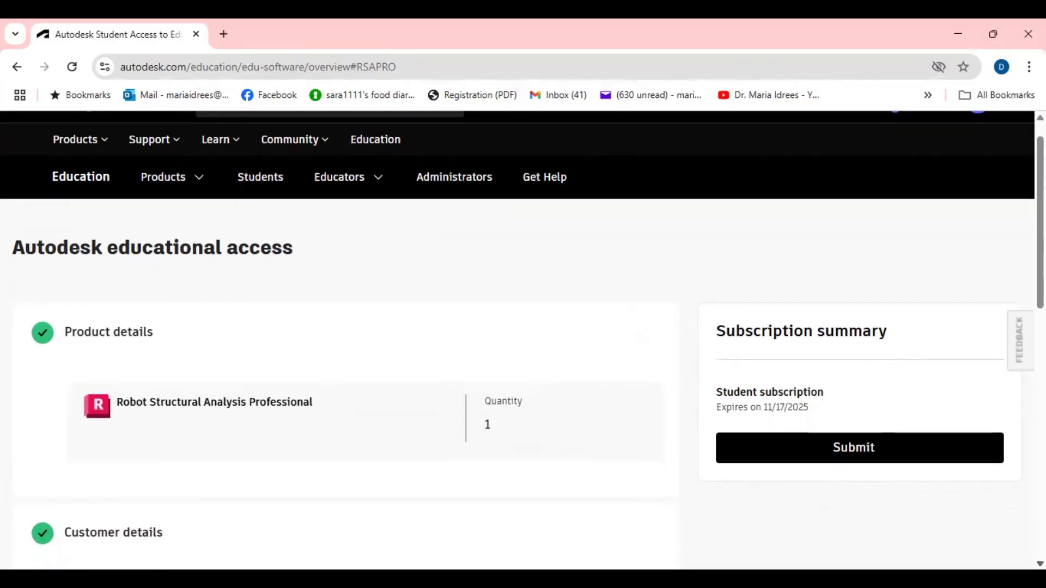